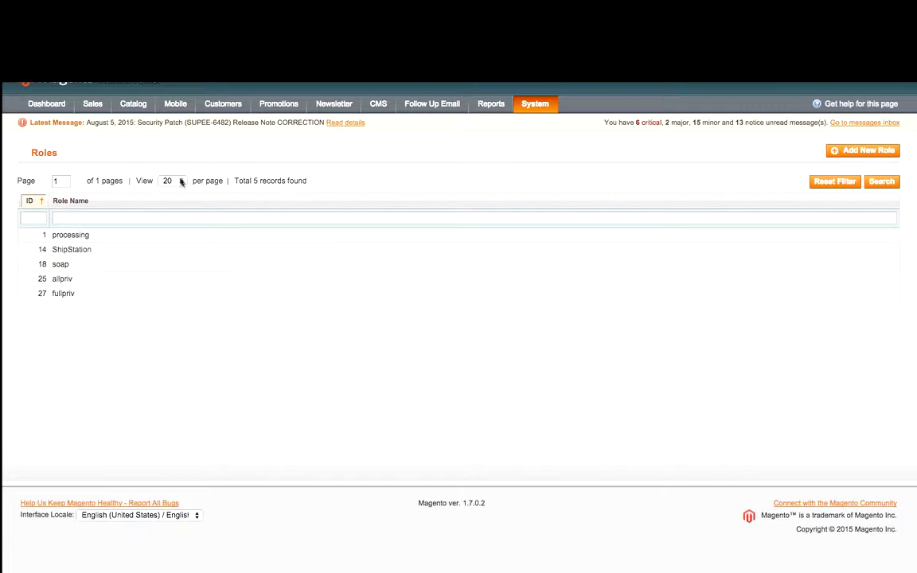
mouse_move(576, 161)
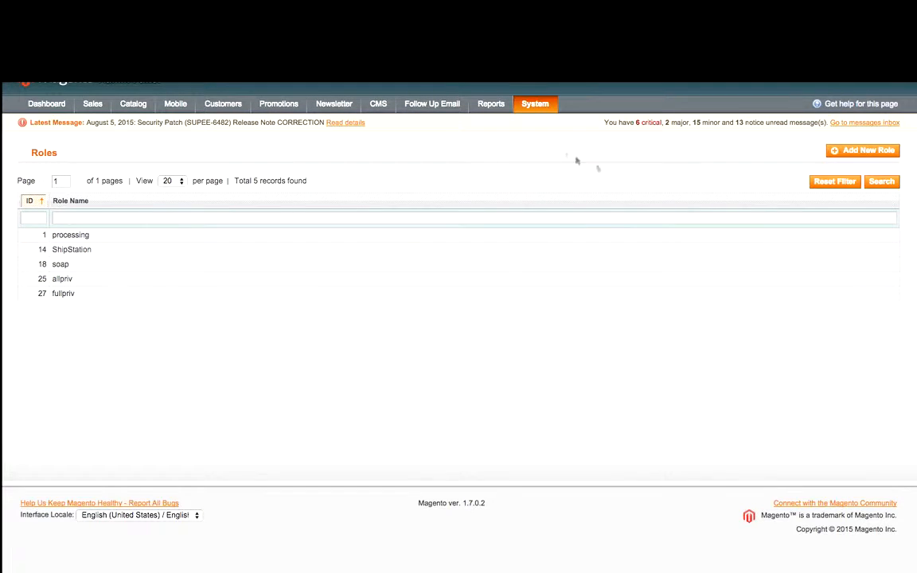
Create an API role named FULL, grant it access to all resources, and save it
click(535, 103)
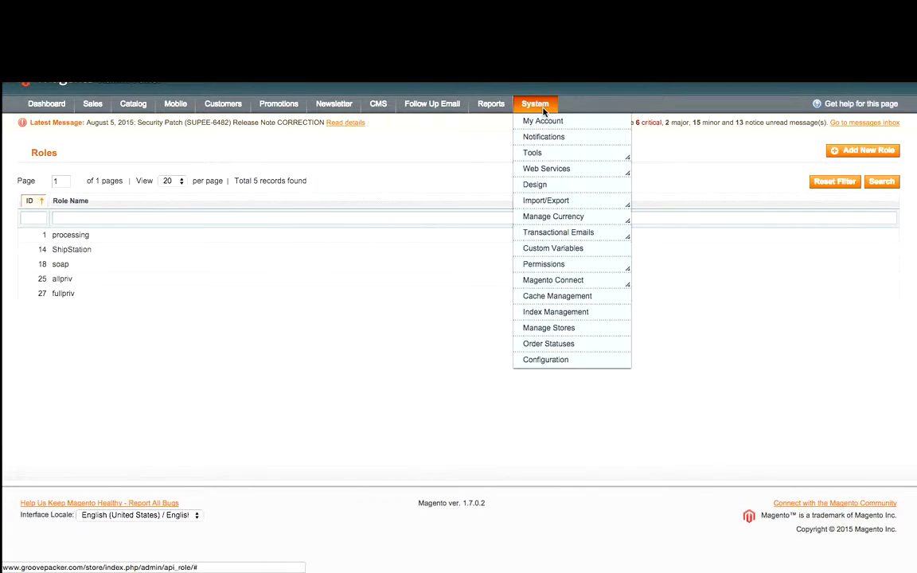
mouse_move(531, 152)
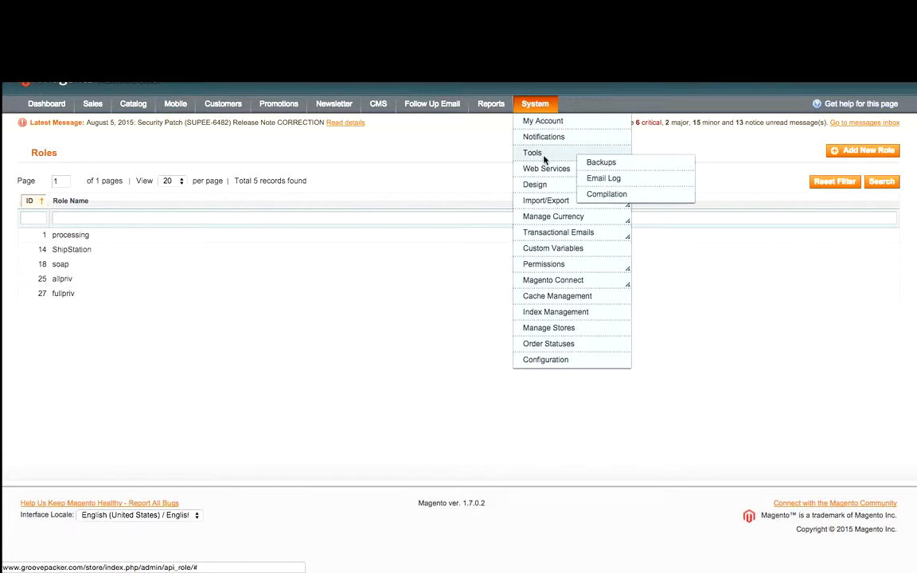
mouse_move(546, 169)
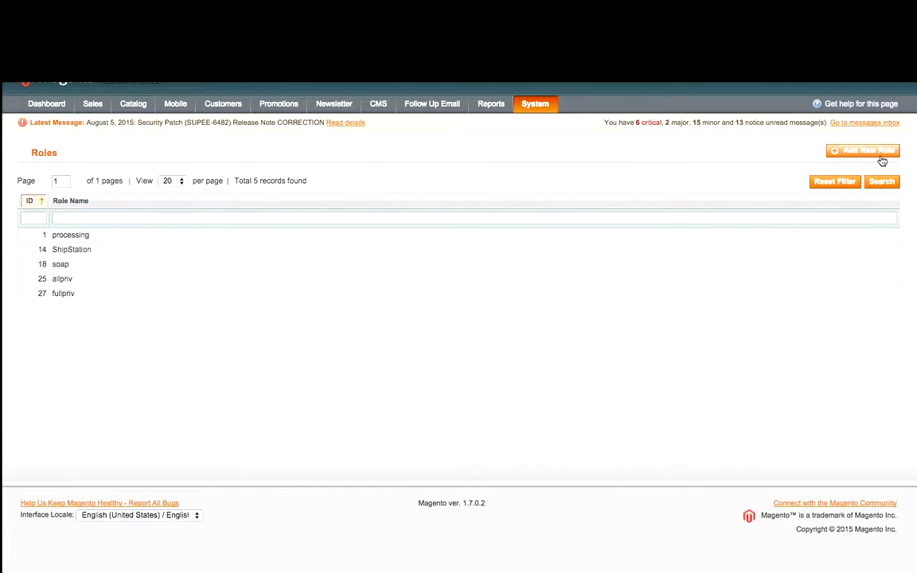
click(856, 149)
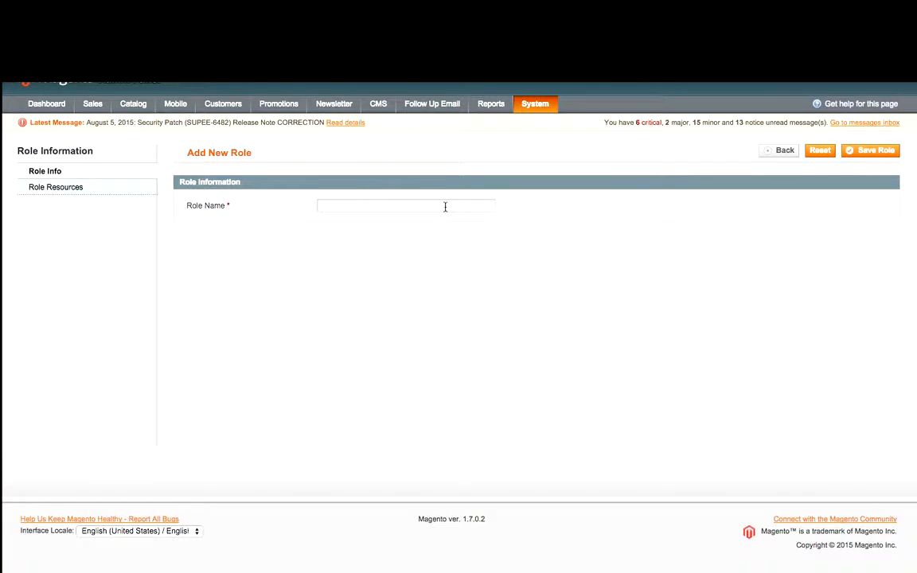
text(FULL)
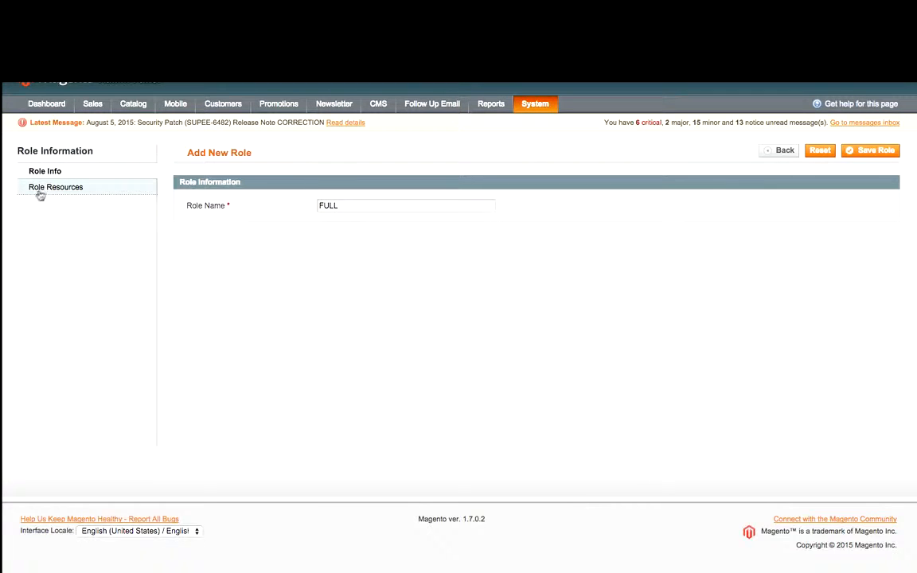
click(56, 186)
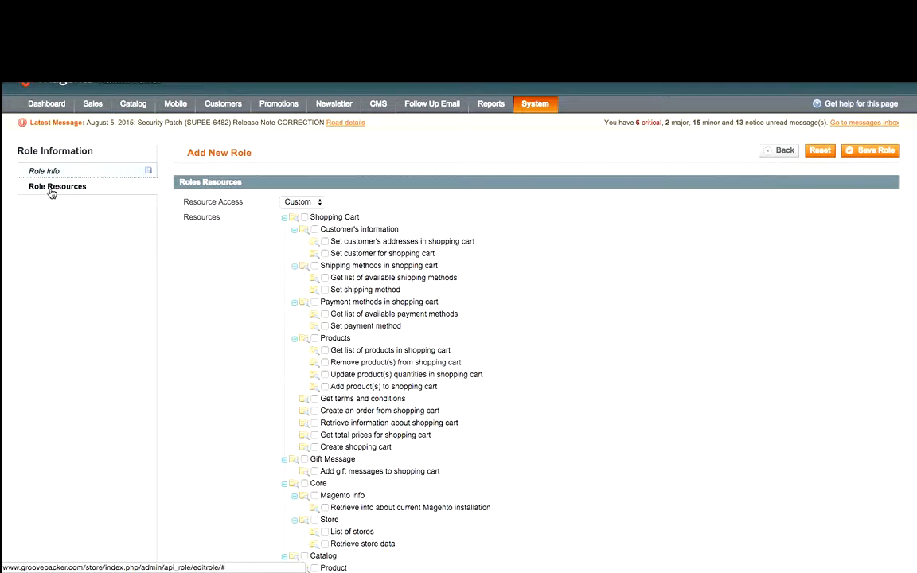
click(299, 200)
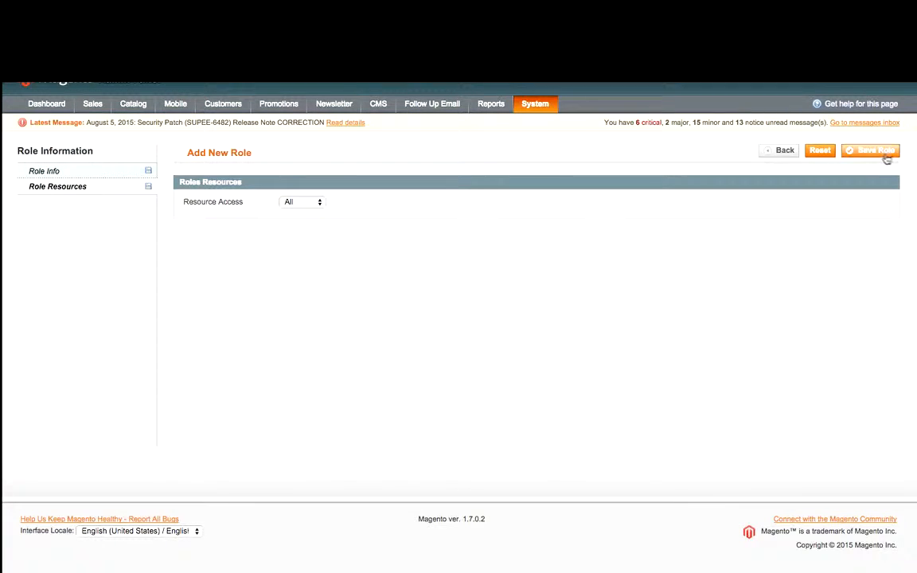
click(872, 149)
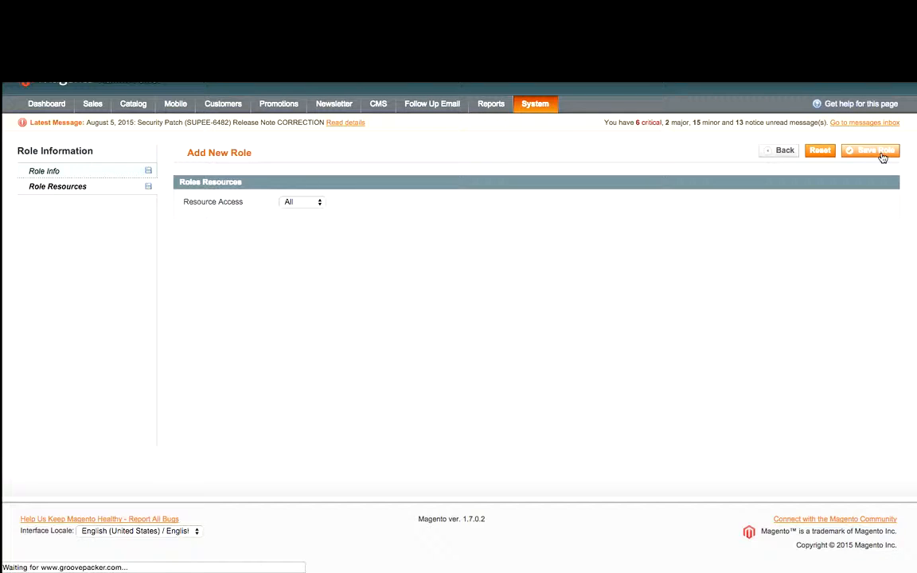
click(871, 150)
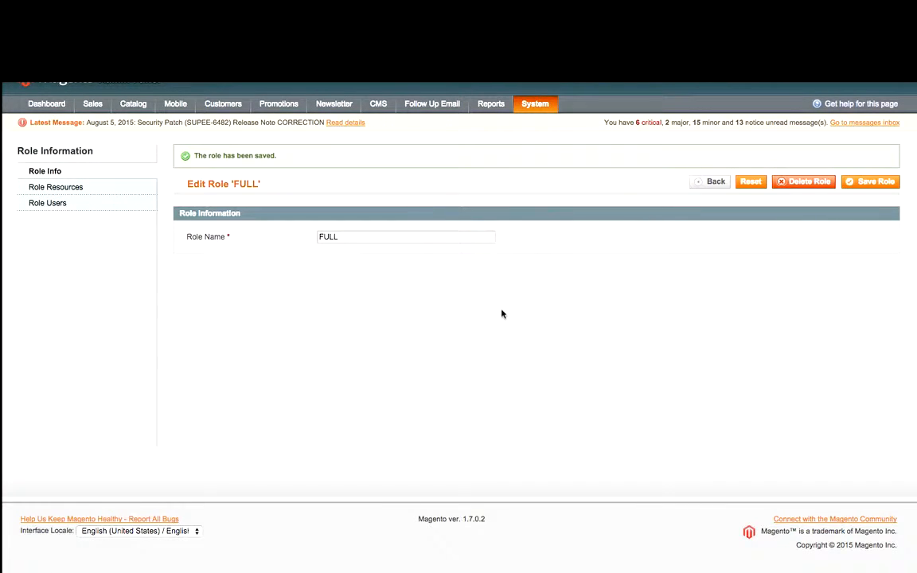
Navigate via System > Web Services to the SOAP/XML-RPC users list
click(535, 104)
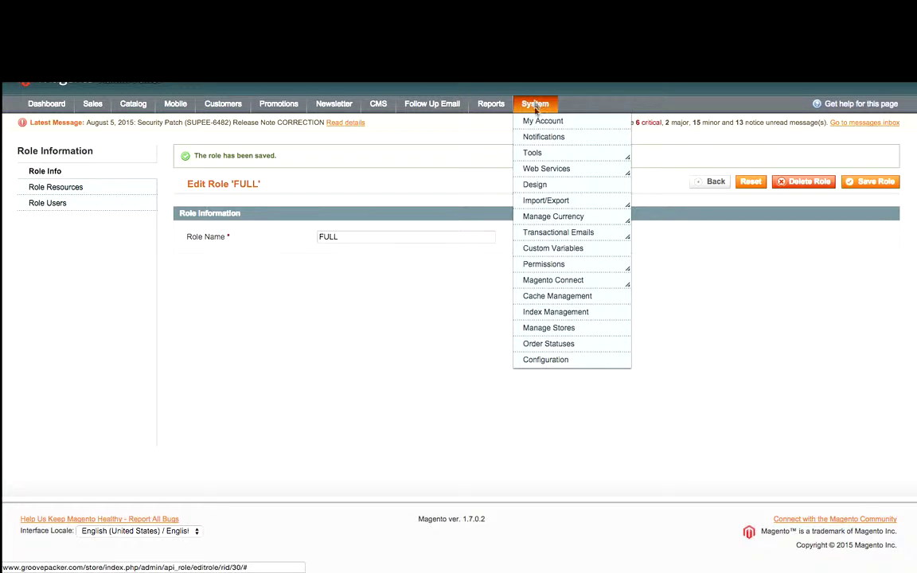
mouse_move(545, 169)
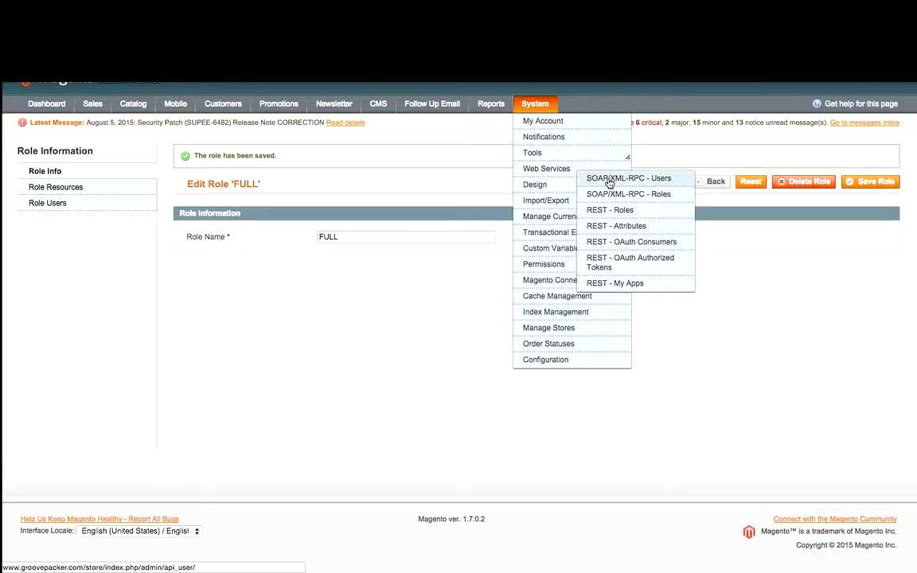
click(629, 178)
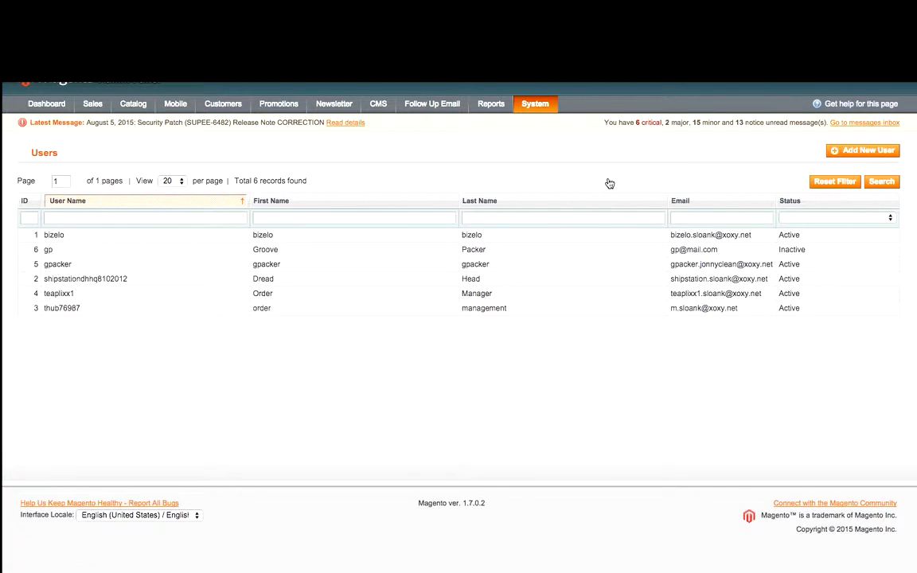
mouse_move(861, 154)
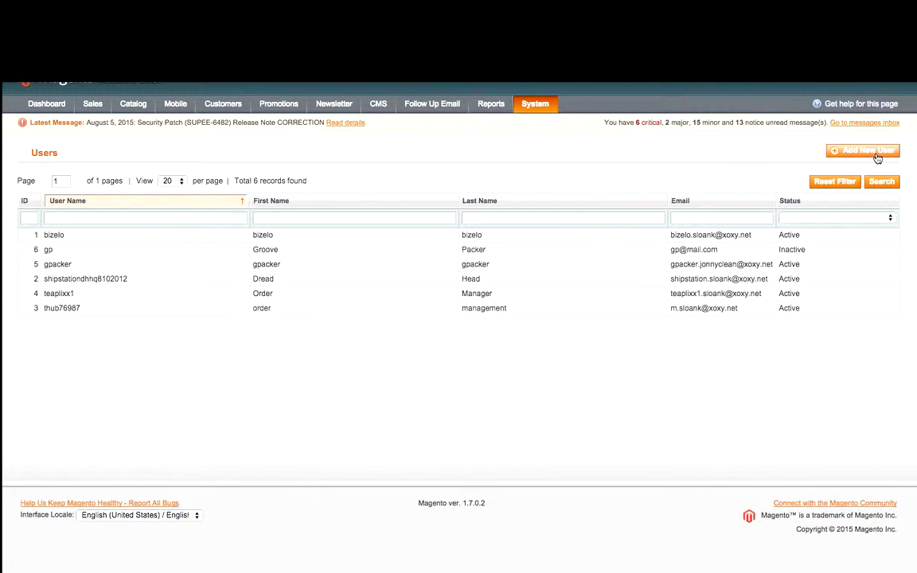
click(863, 150)
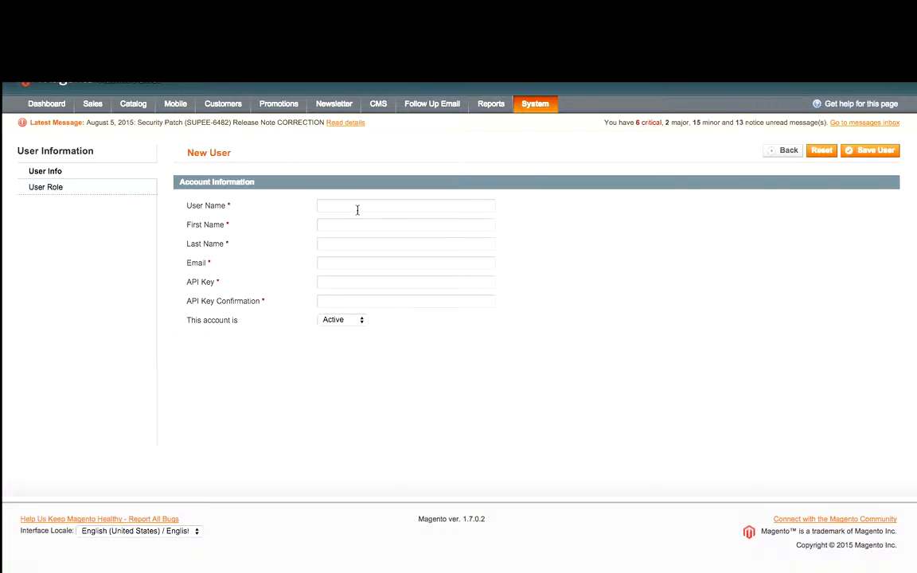
text(gpacker)
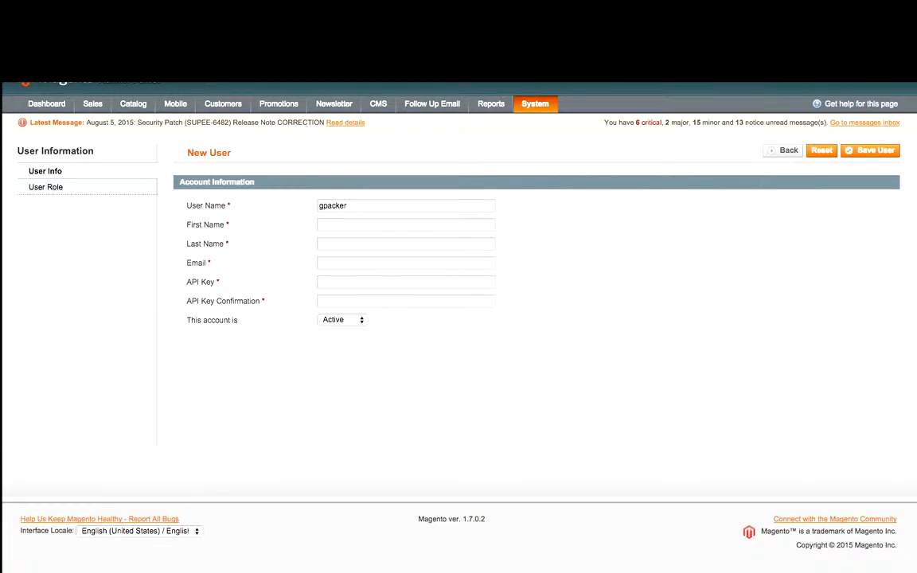
text(gpacker)
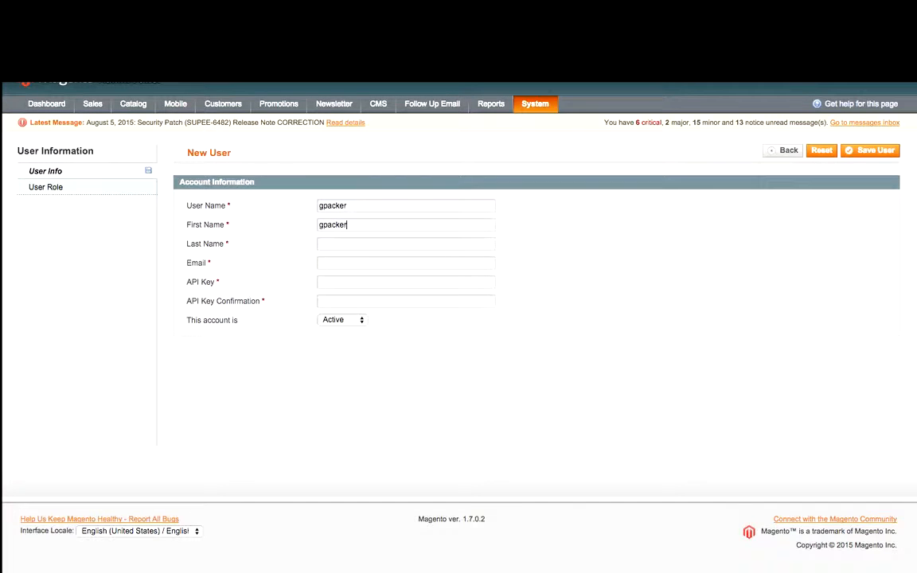
text(gpacker)
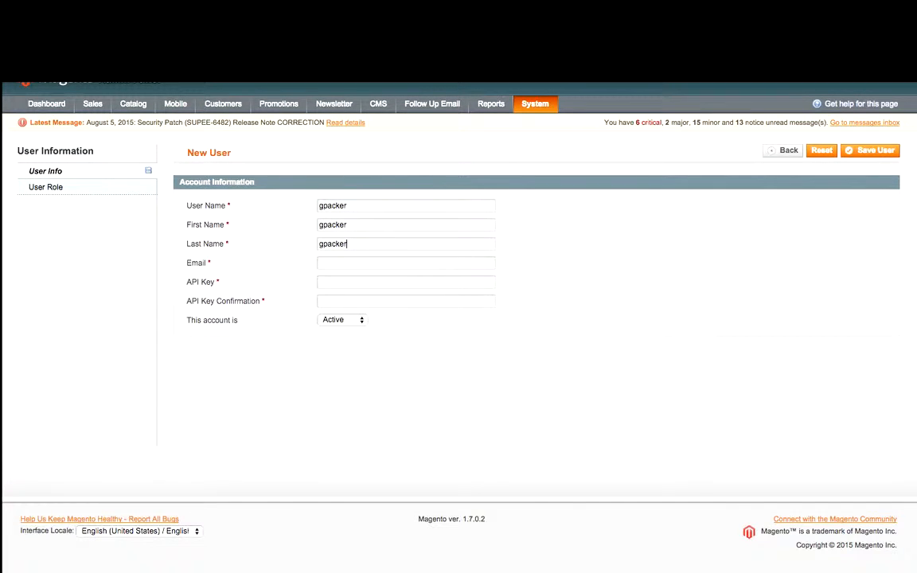
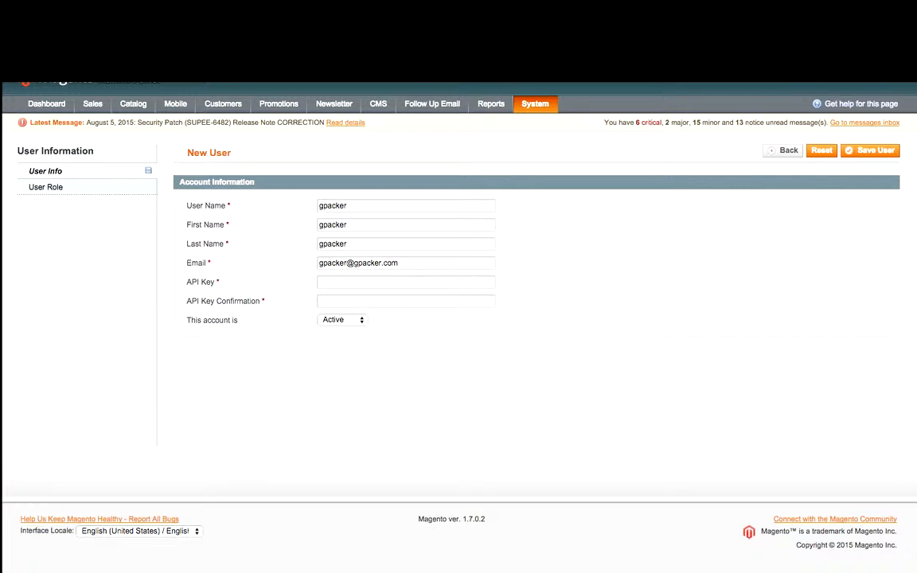
mouse_move(347, 293)
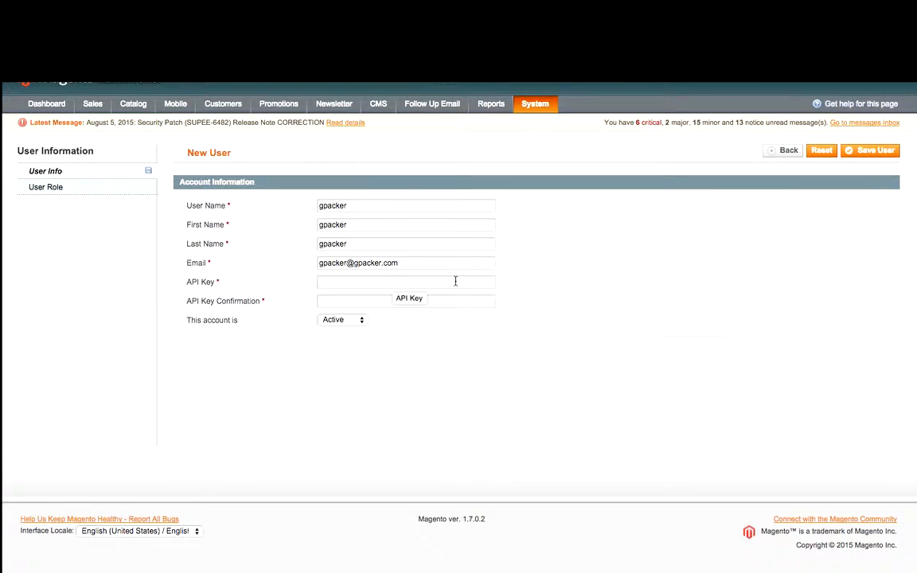
Enter the API key and its matching confirmation, keeping the account active
text(••)
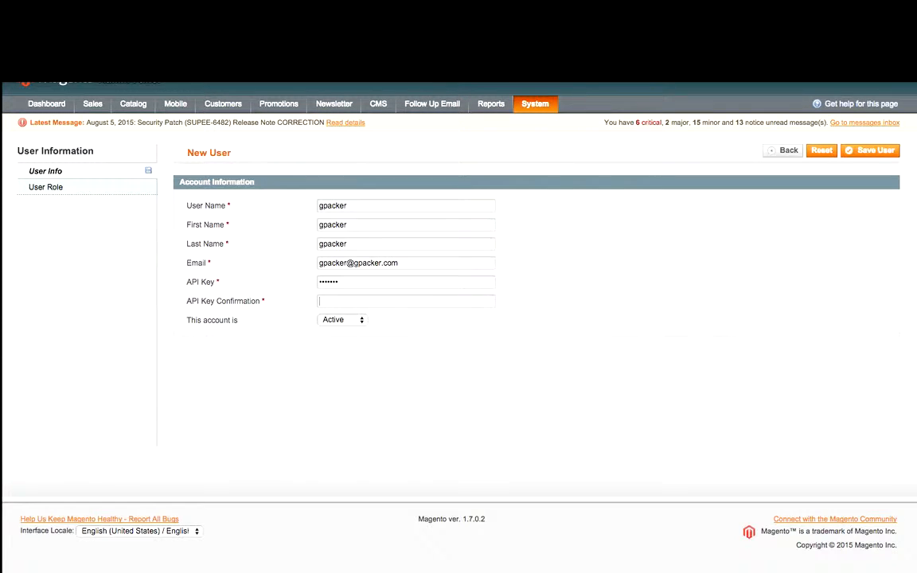
text(••)
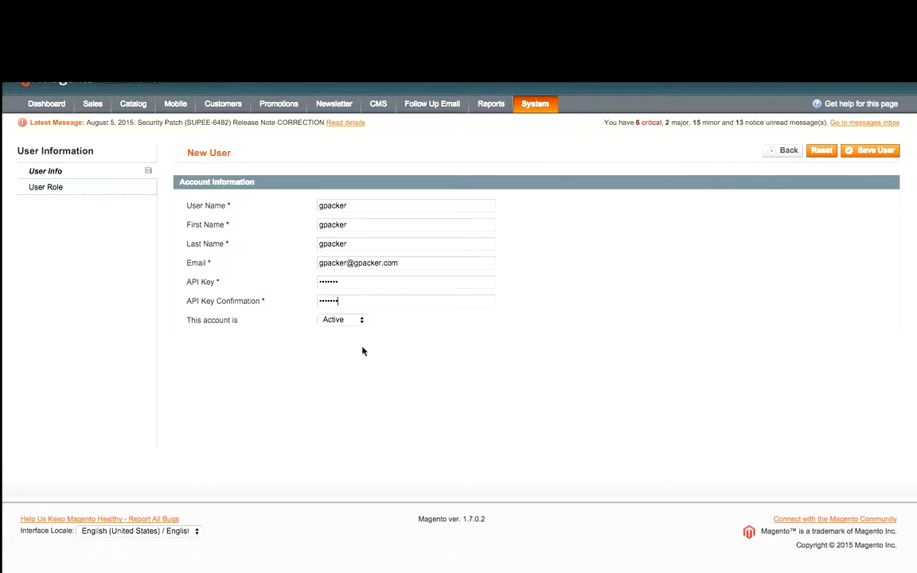
mouse_move(360, 338)
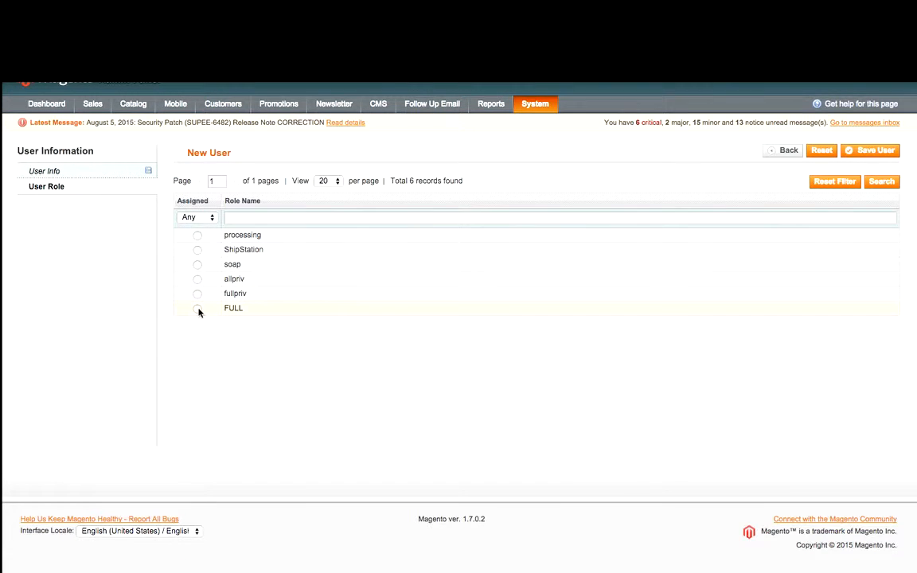
Select the FULL role for the gpacker user under User Role
click(197, 309)
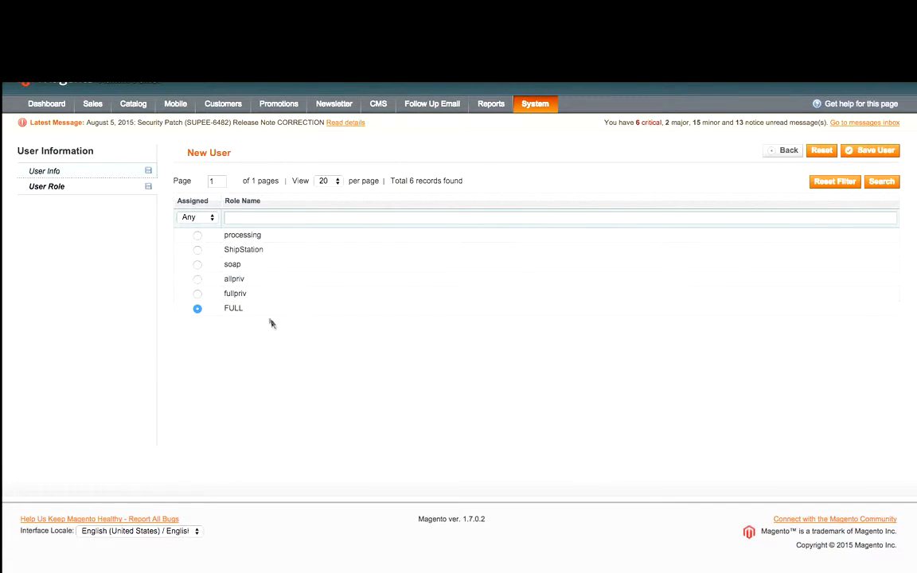
mouse_move(293, 350)
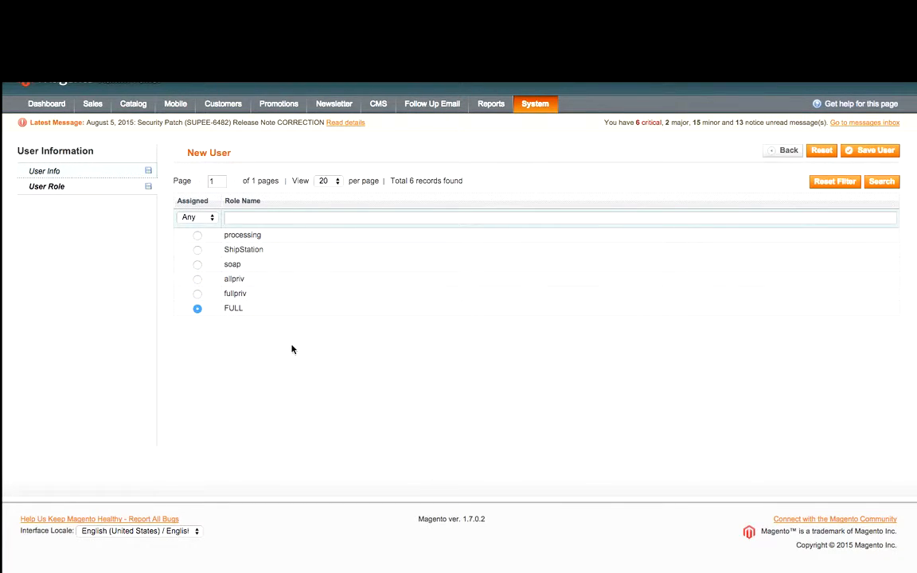
mouse_move(761, 231)
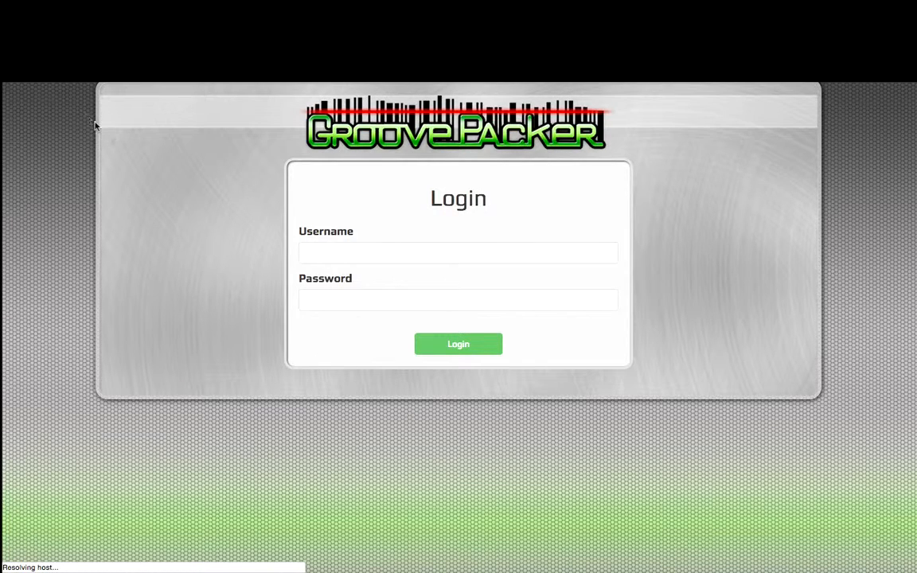
mouse_move(142, 167)
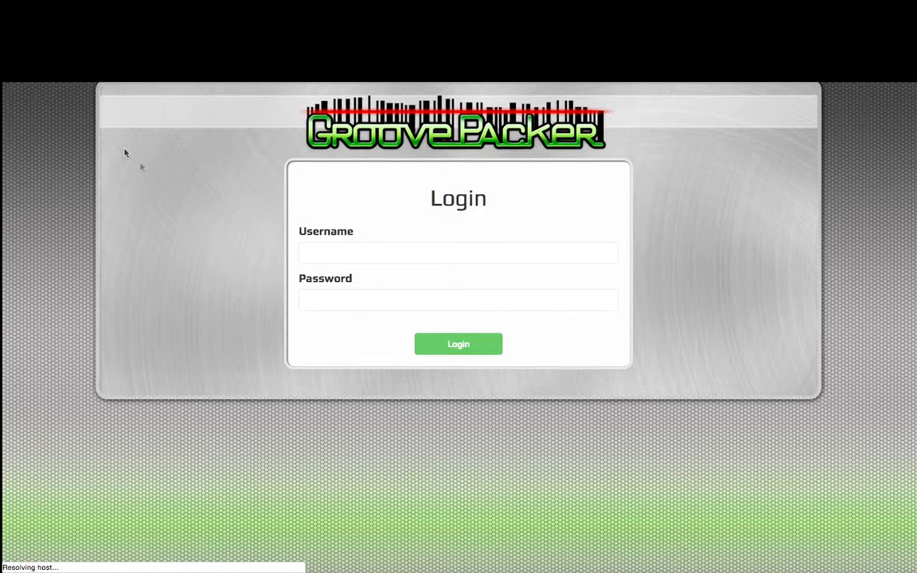
mouse_move(144, 167)
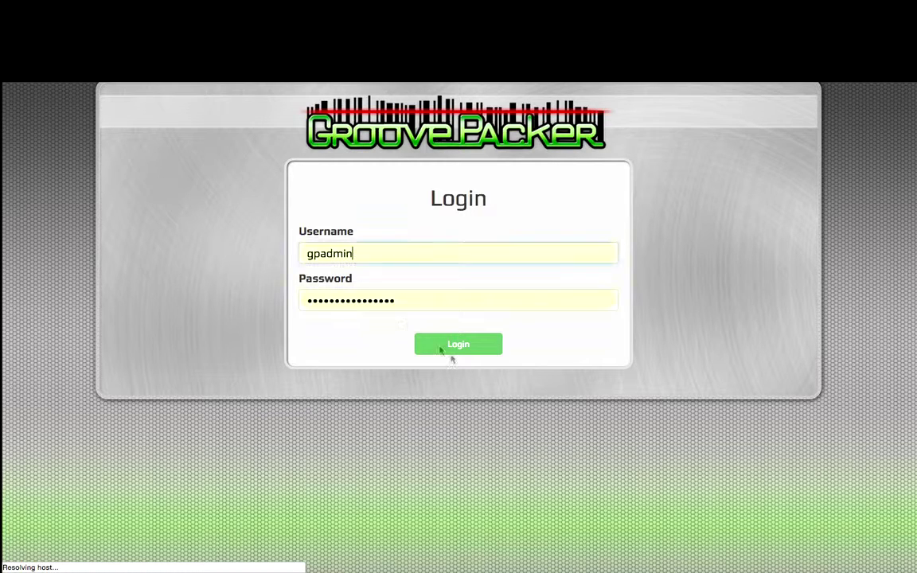
Log into GroovePacker as gpadmin and land on the Awaiting orders list
click(458, 344)
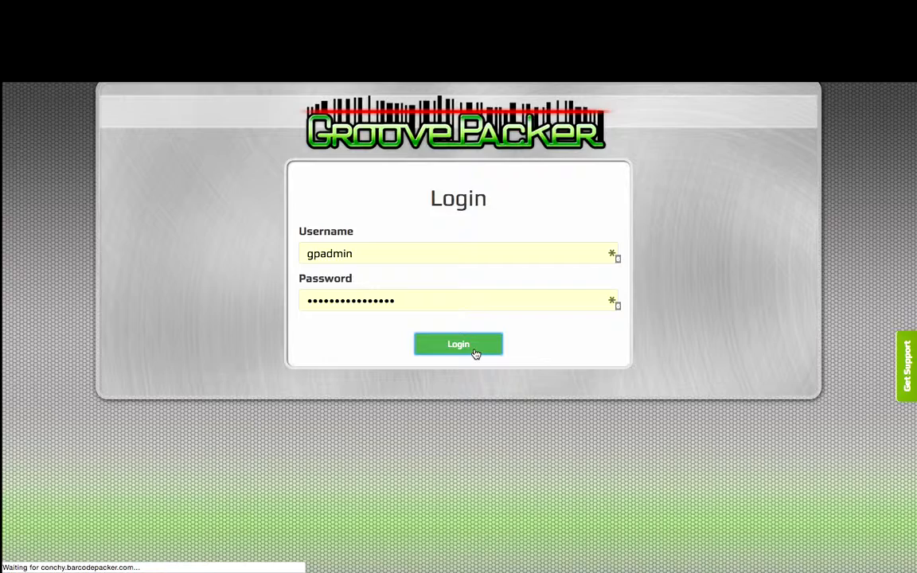
click(459, 344)
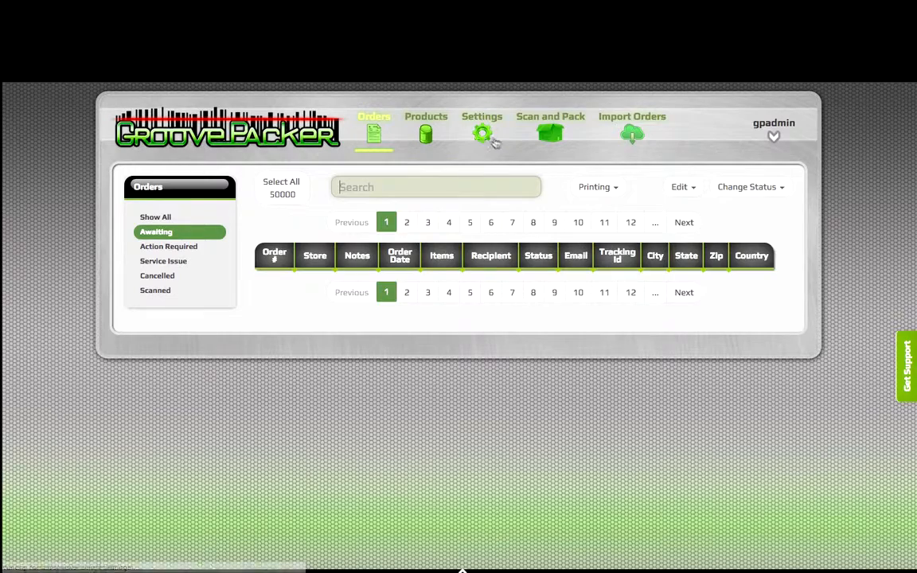
Go to Settings and start creating a new store under Store Settings
click(481, 130)
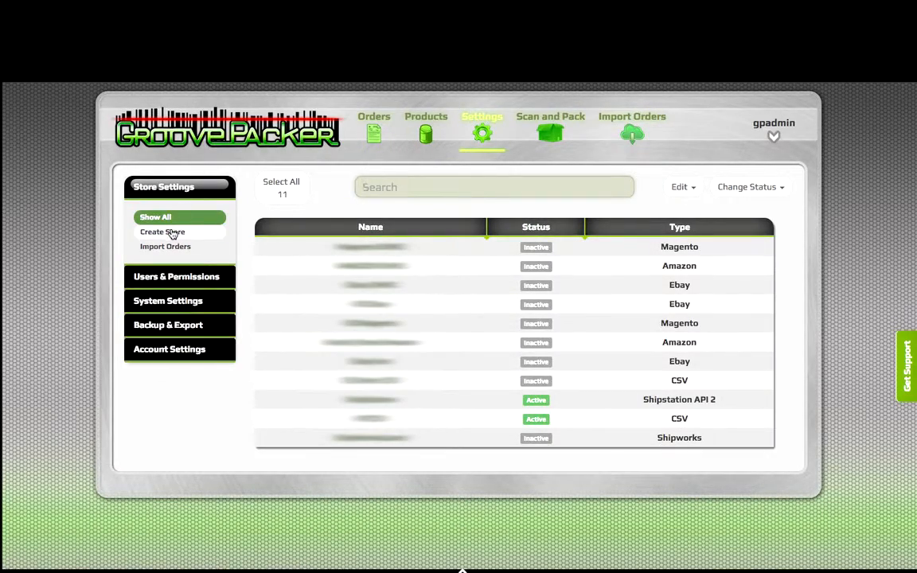
click(162, 233)
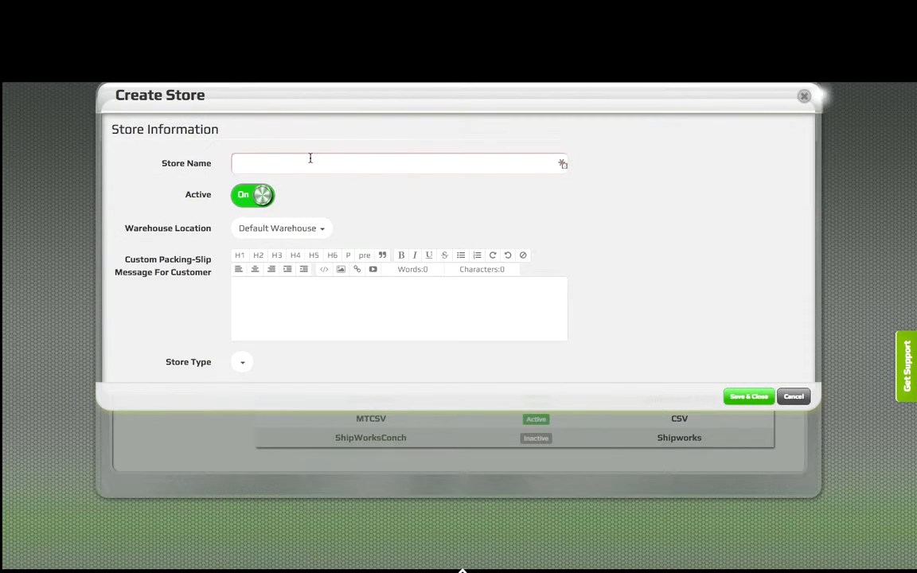
text(Magento)
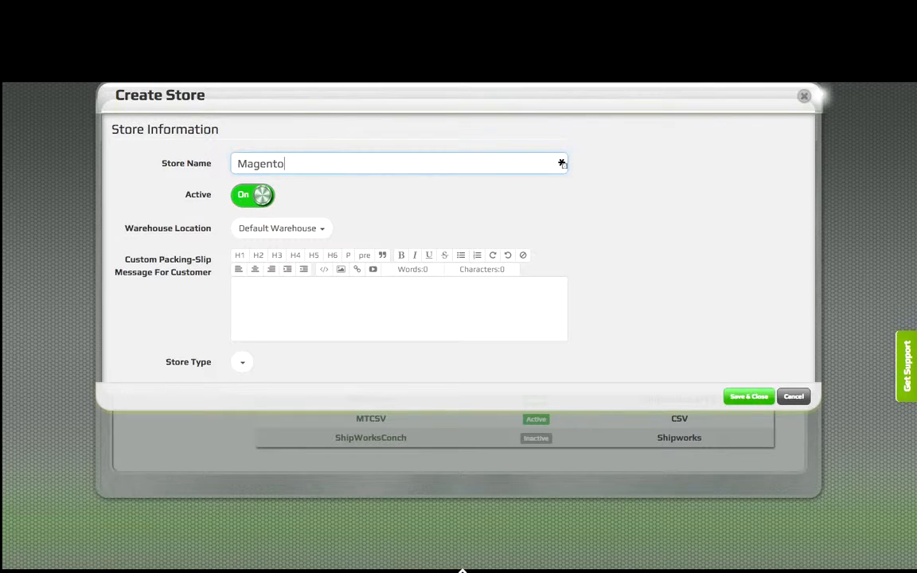
text(Gp)
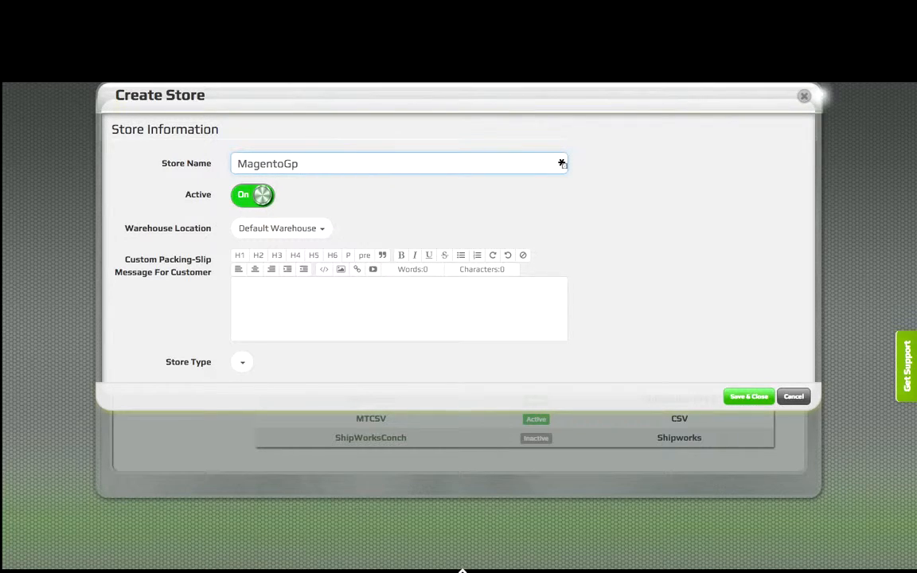
text(acker)
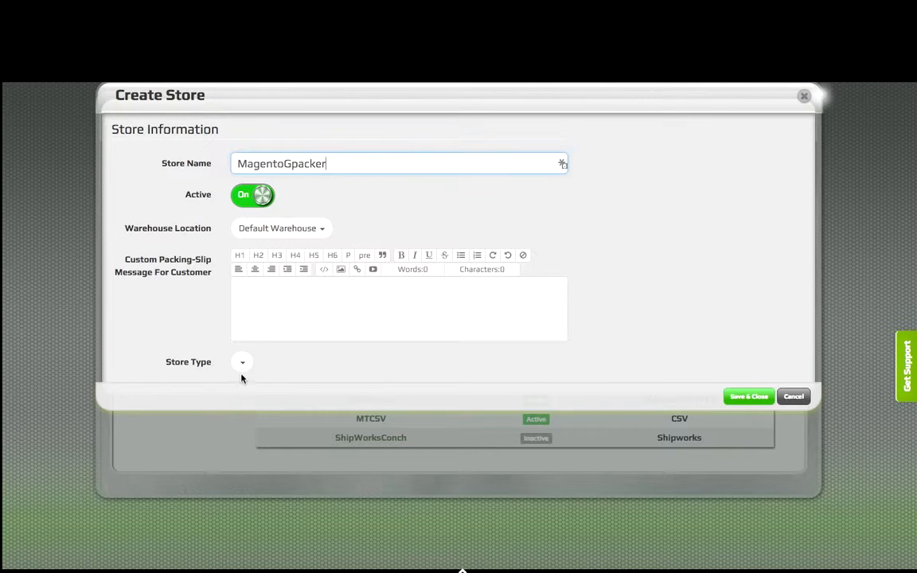
click(242, 363)
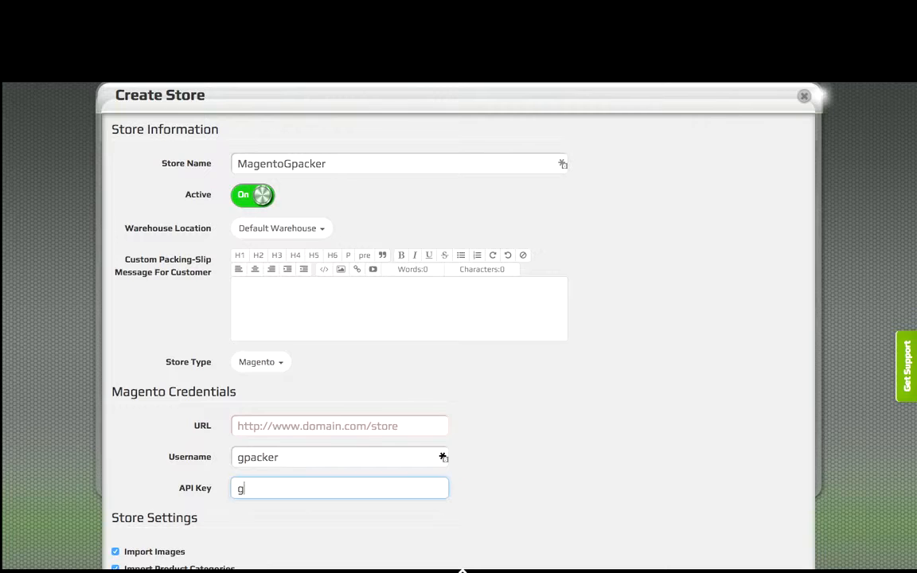
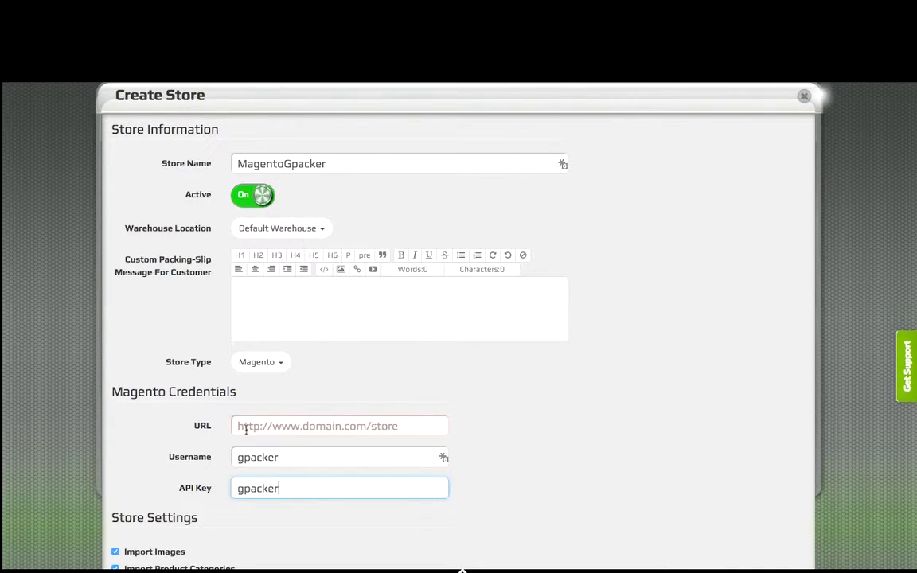
mouse_move(370, 427)
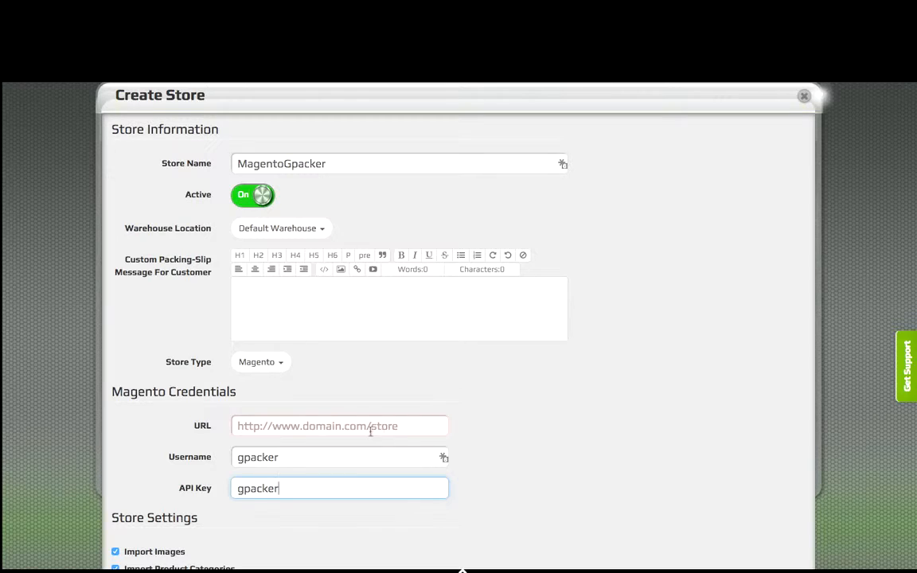
mouse_move(404, 426)
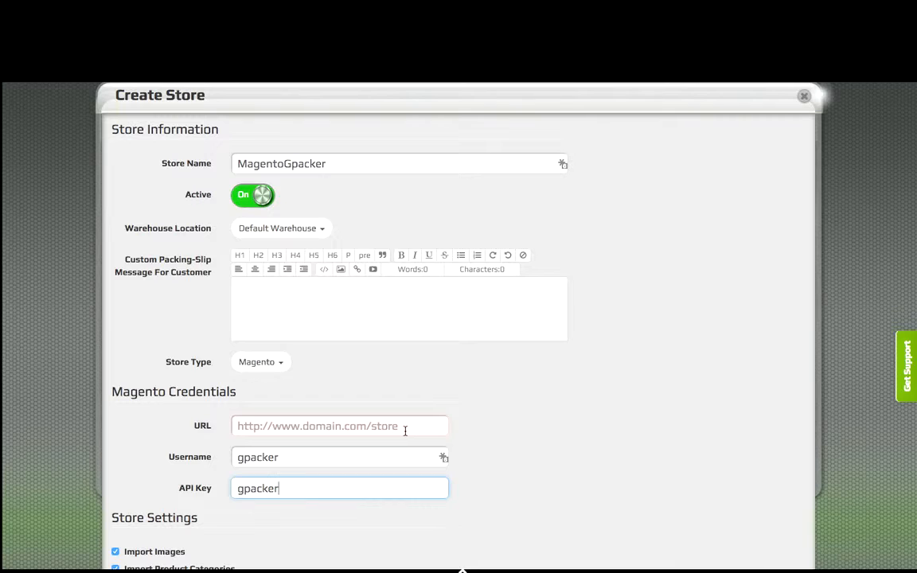
mouse_move(496, 458)
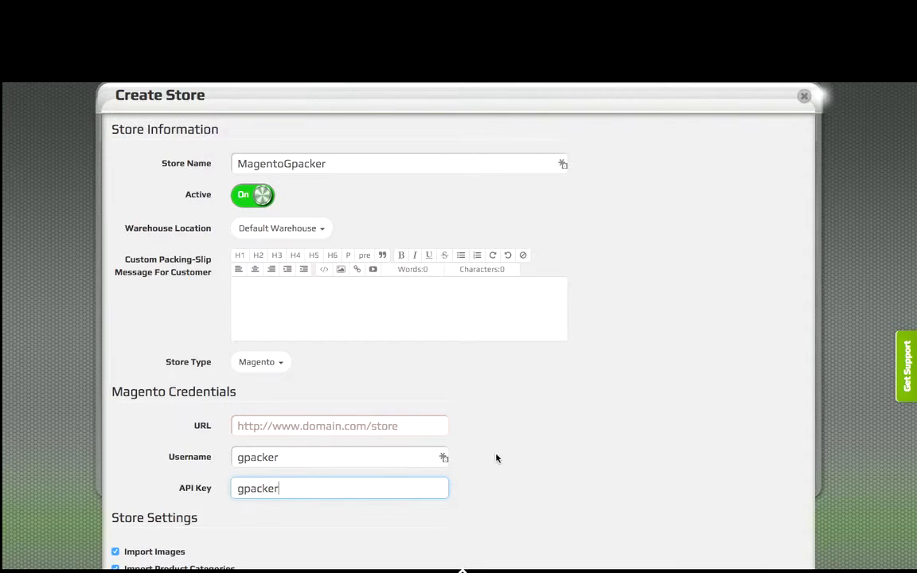
scroll(down, 3)
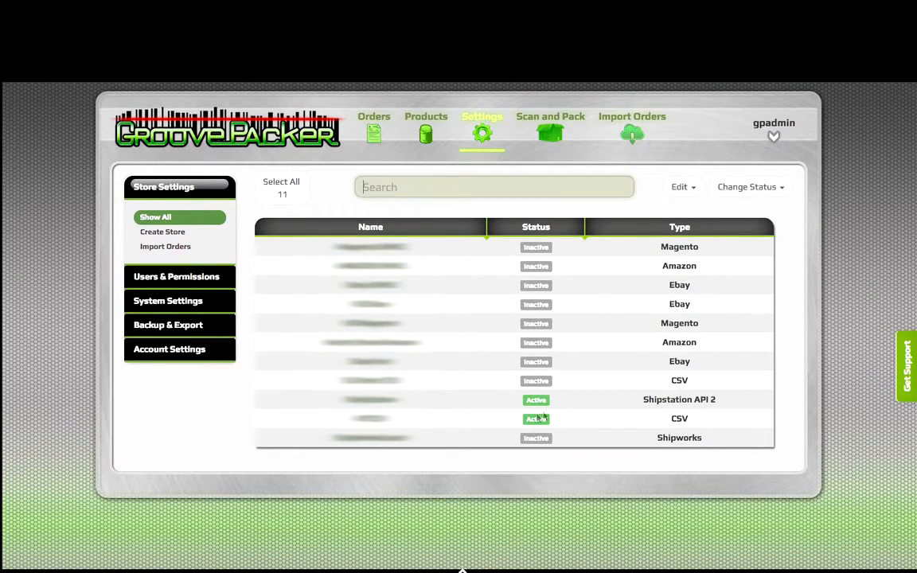
Show the Import Orders popup listing each store's last imported orders
click(631, 132)
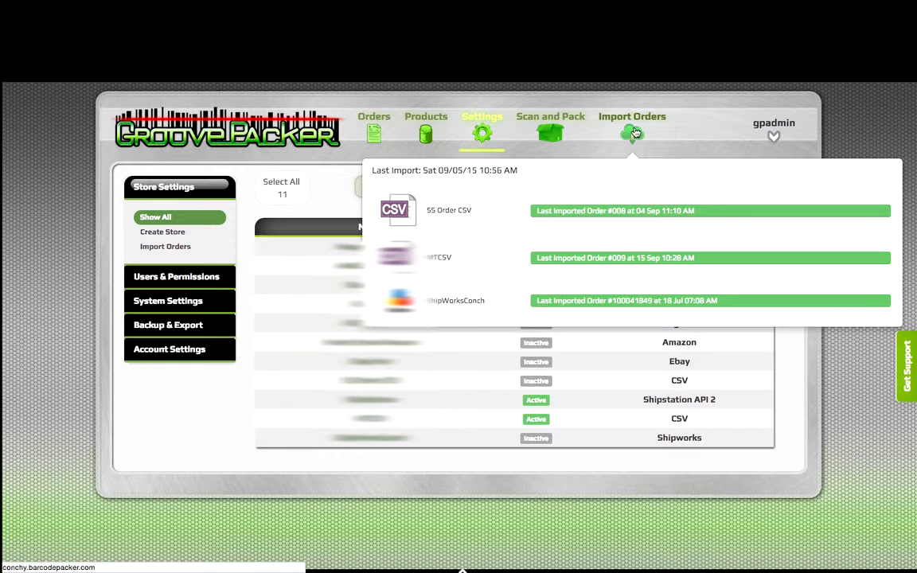